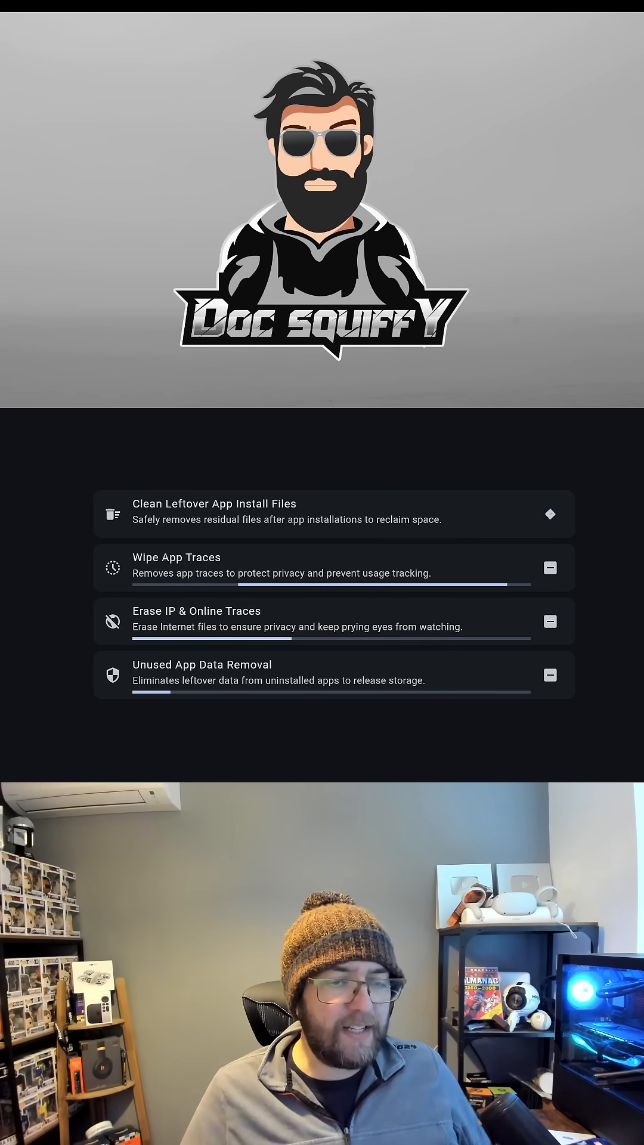
Run Trace Vanish's cleanup of install files, app traces, online traces and unused data
left_click(549, 514)
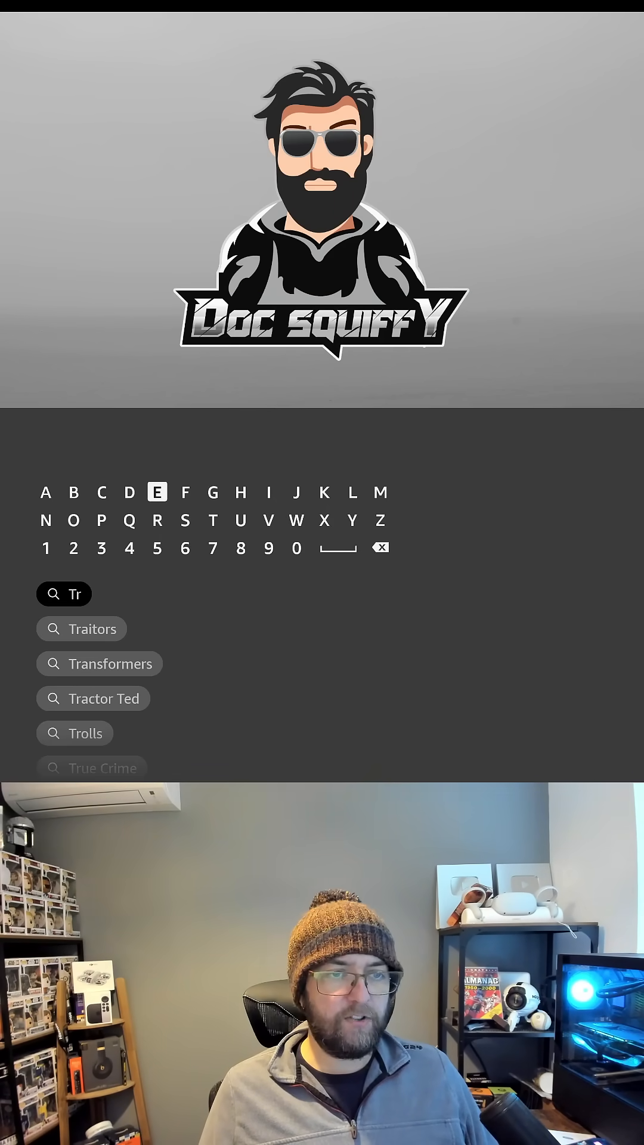
Add the letter C so the Fire TV search reads 'Trac'
left_click(101, 492)
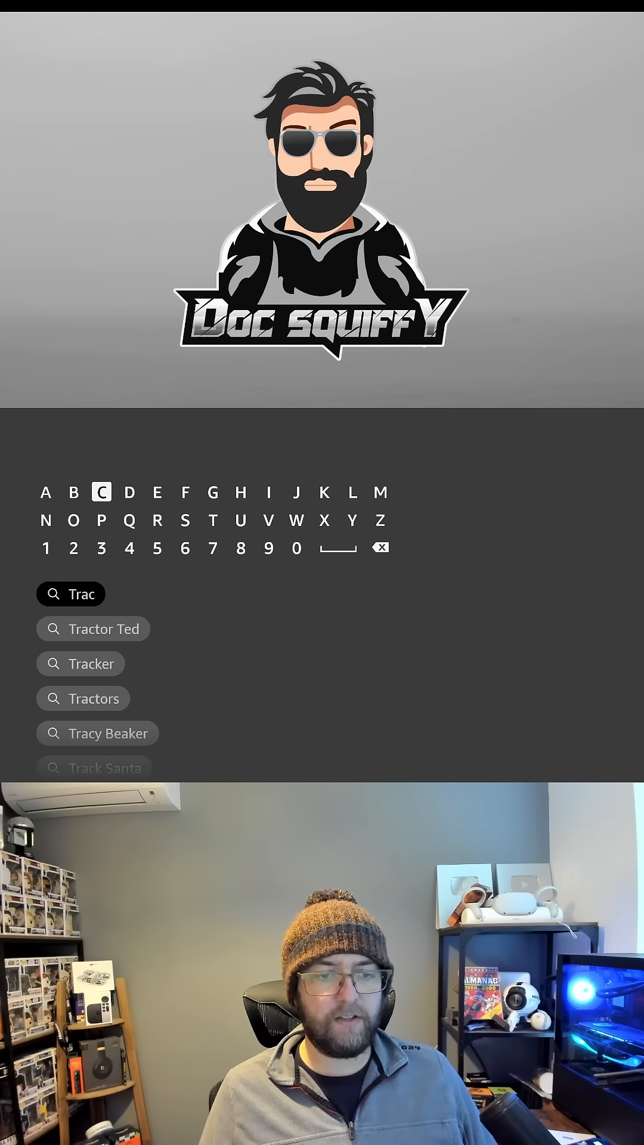